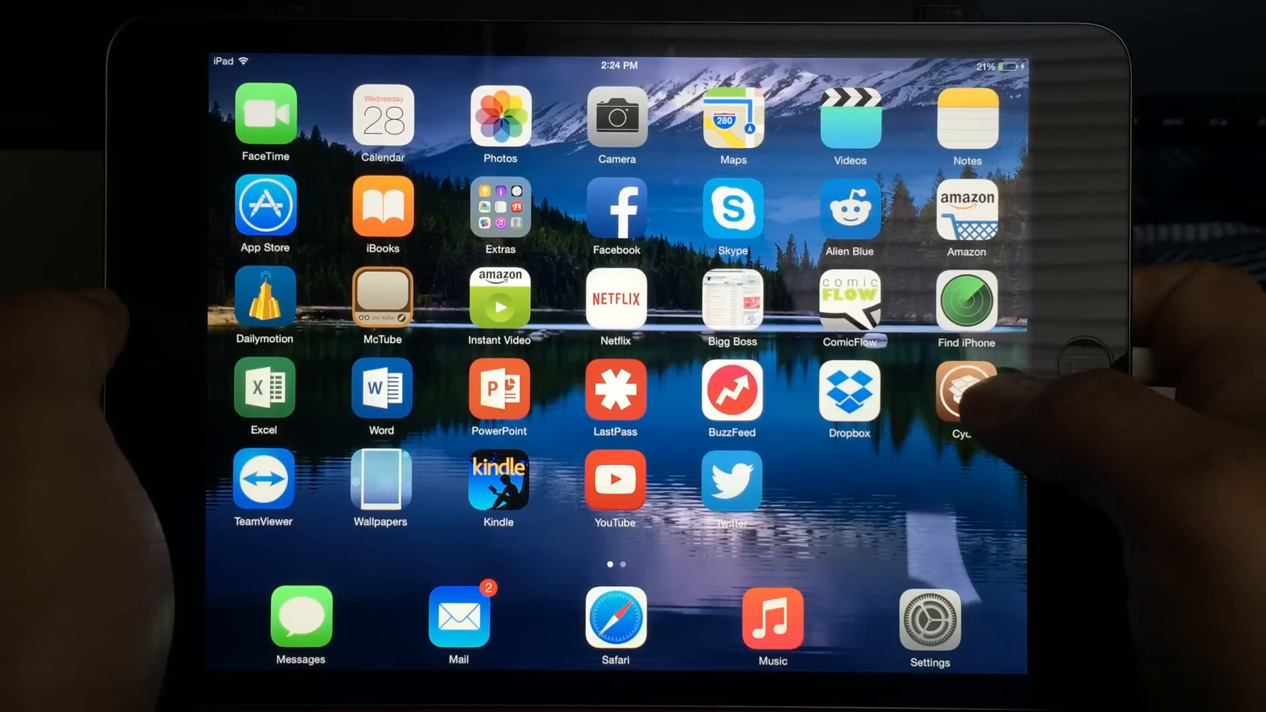
Launch Cydia from the home screen and browse its installed sources such as BigBoss and ModMyi
left_click(966, 391)
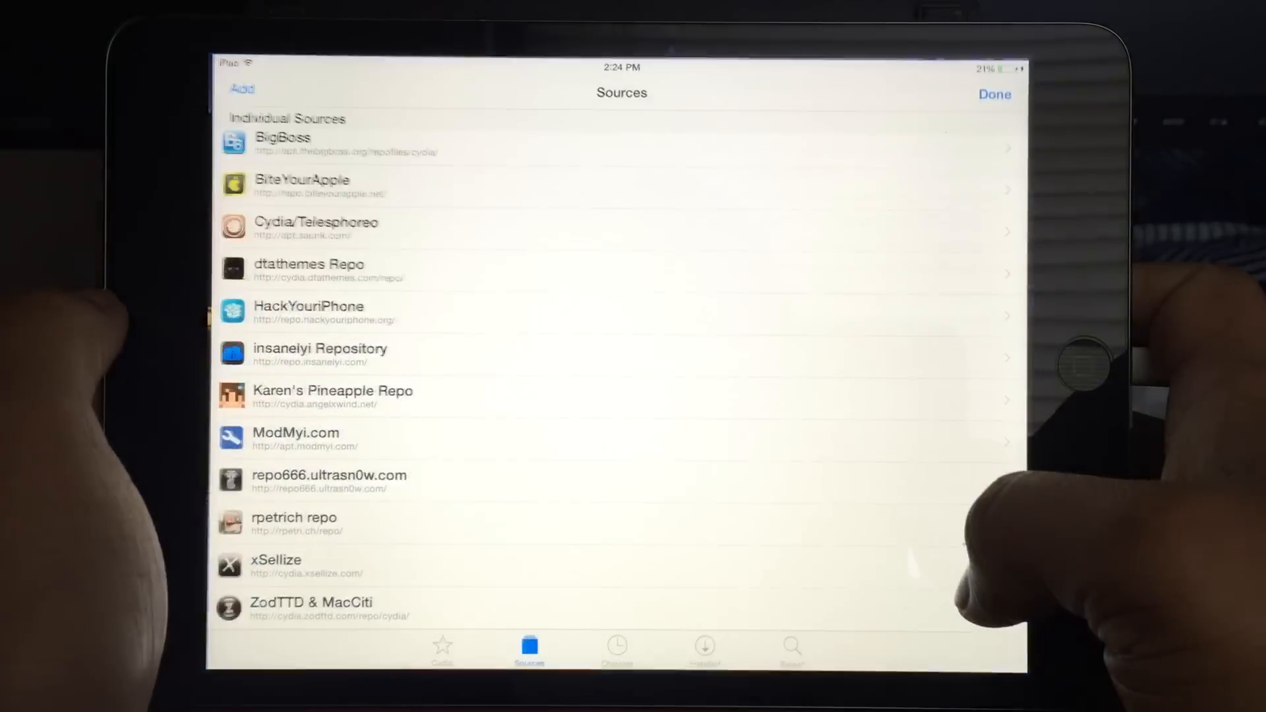
scroll("down", 3)
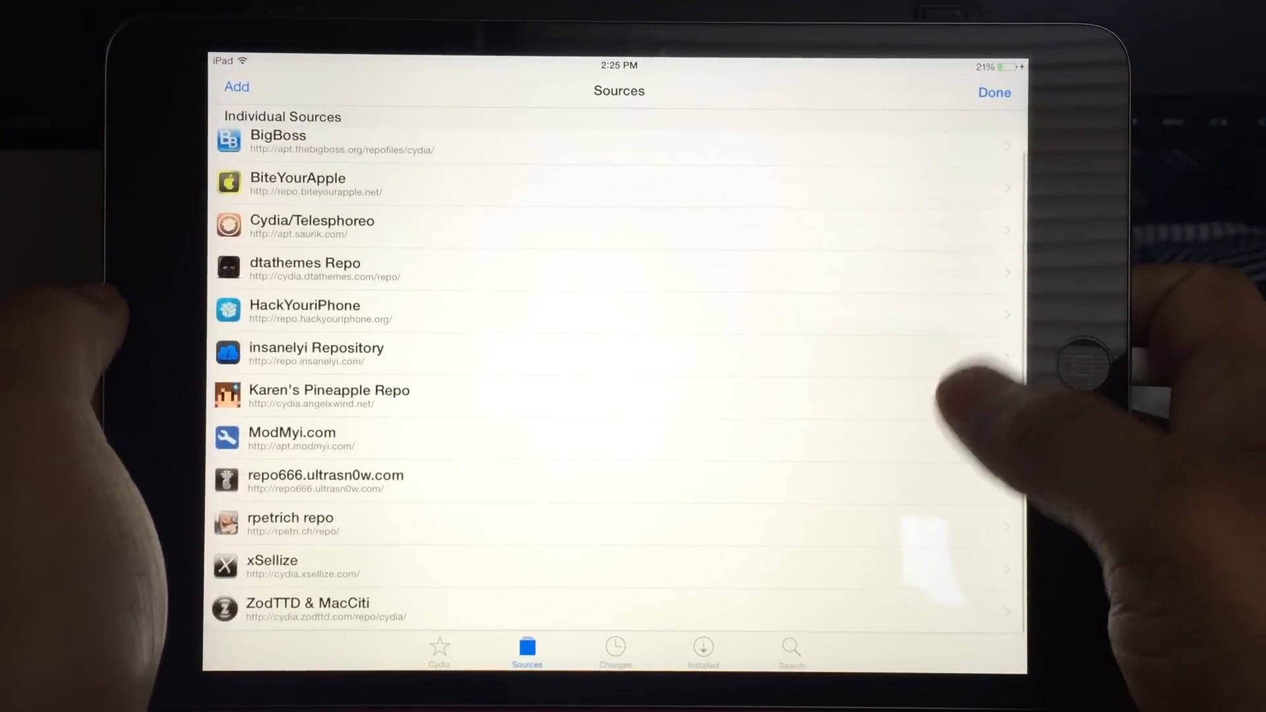
scroll("down", 3)
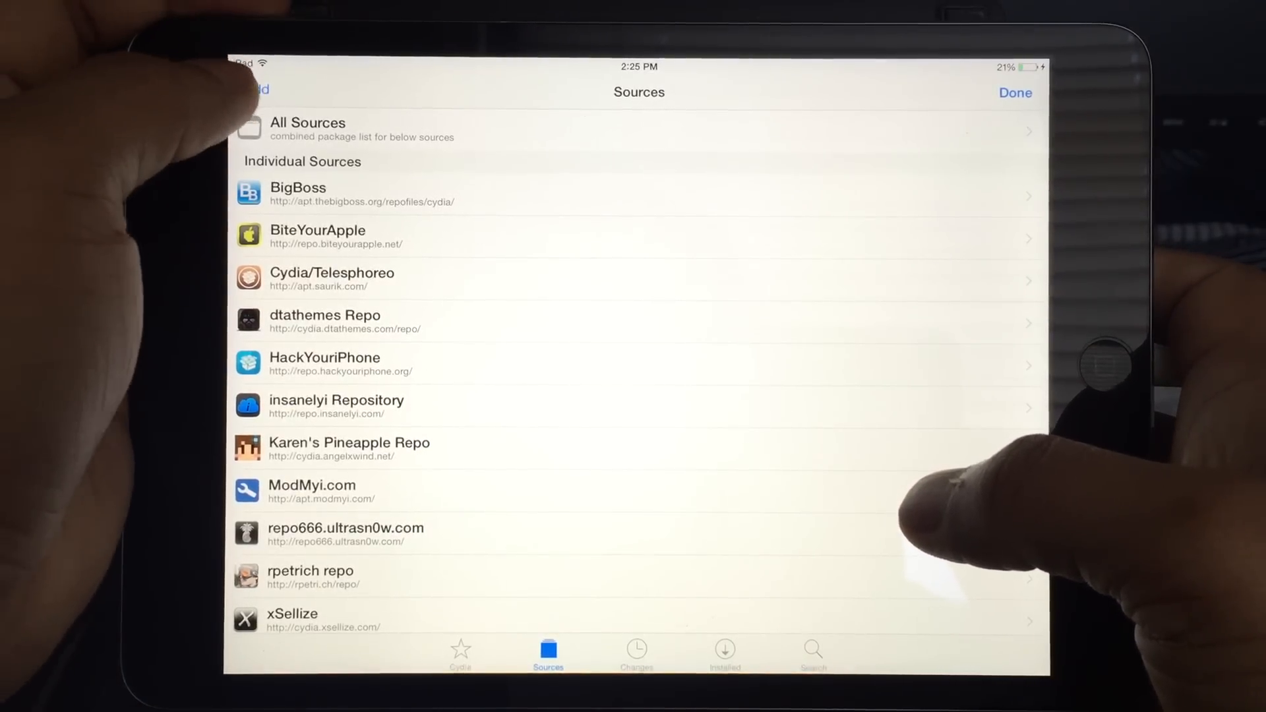
left_click(256, 89)
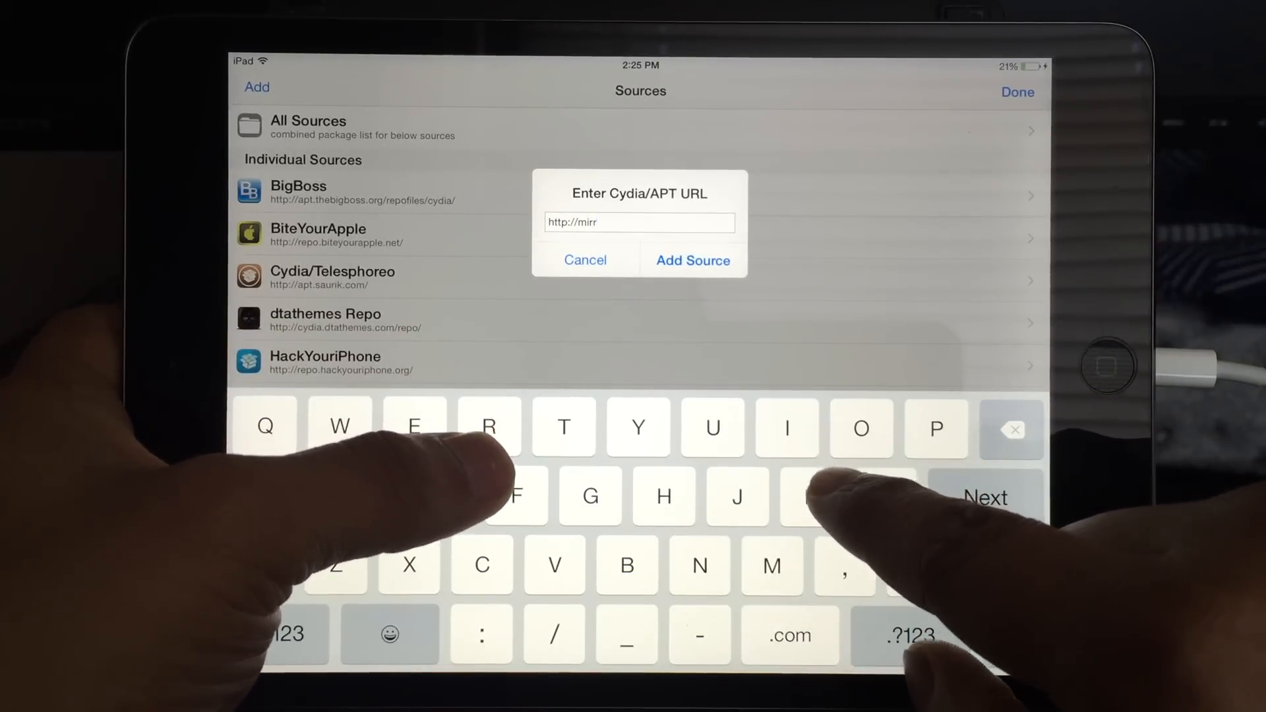
type("ors.")
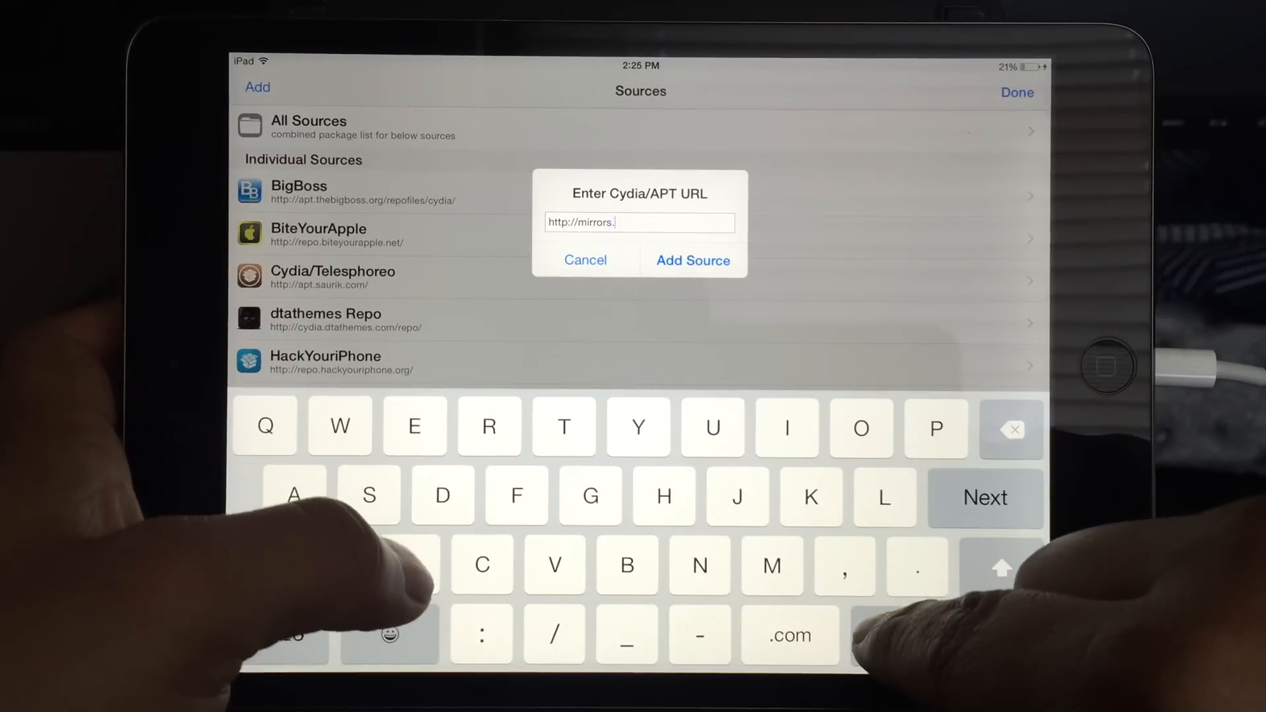
type("kodi")
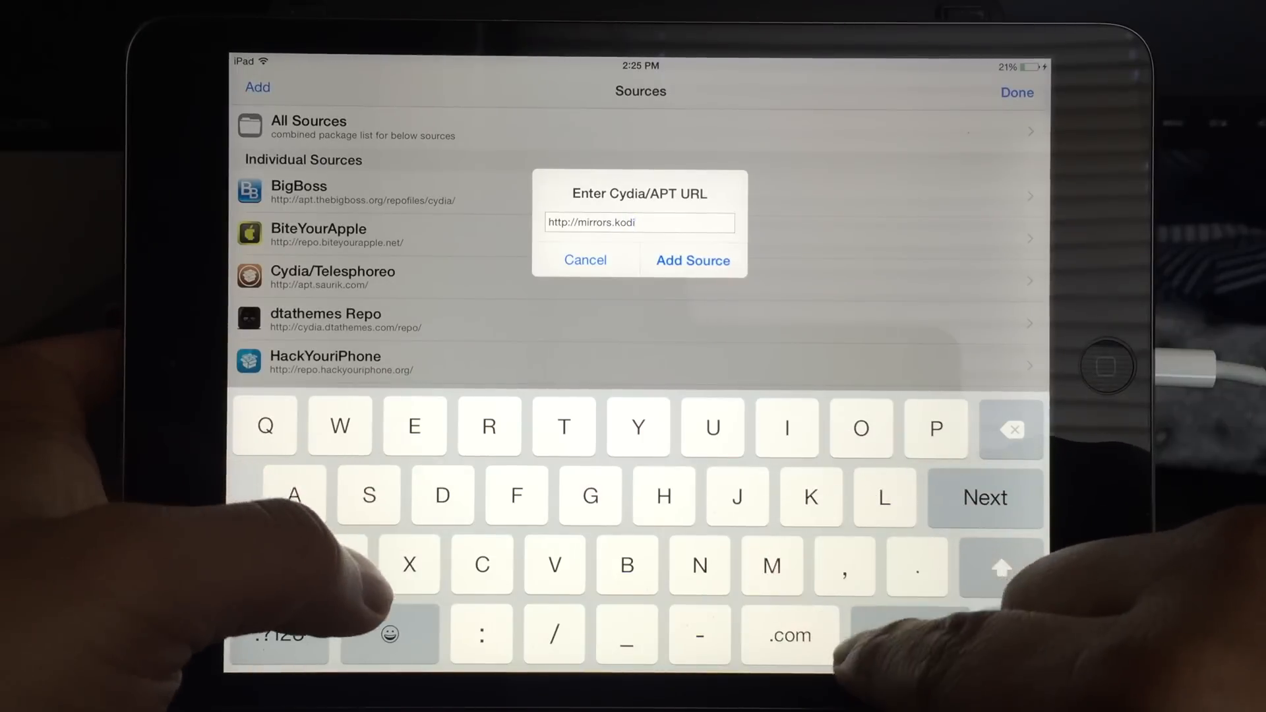
type(".tv")
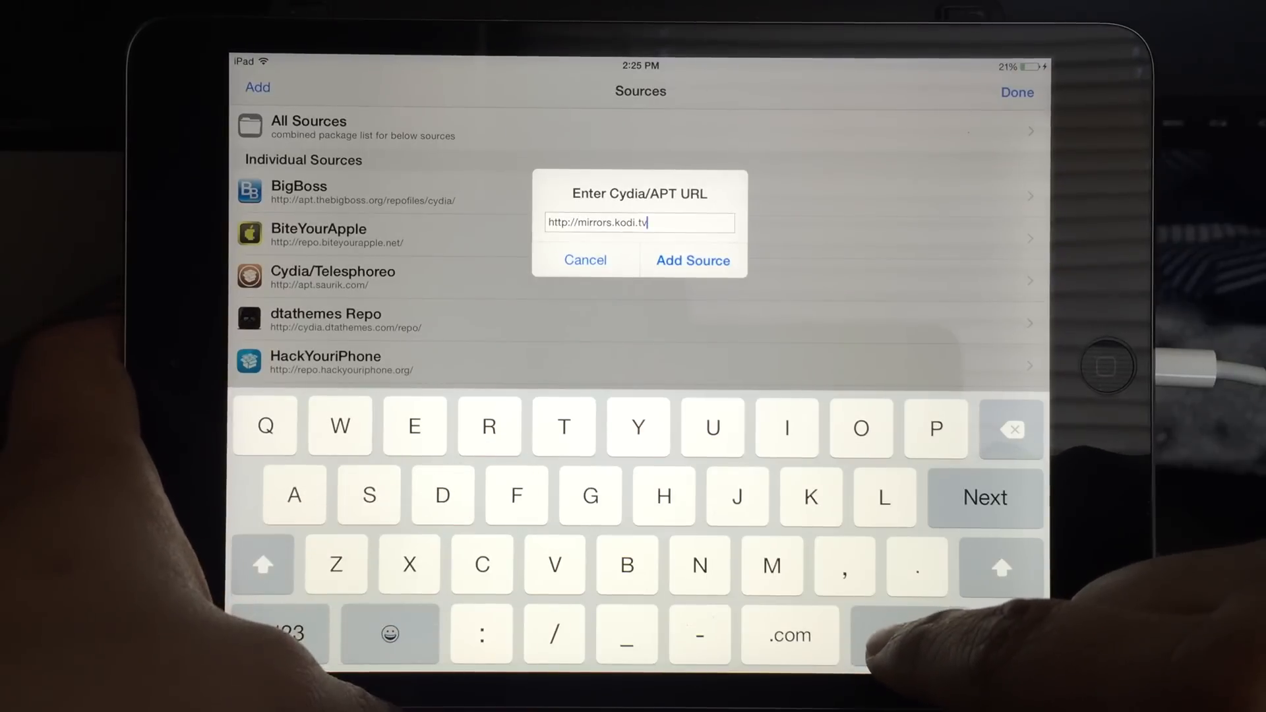
type("/")
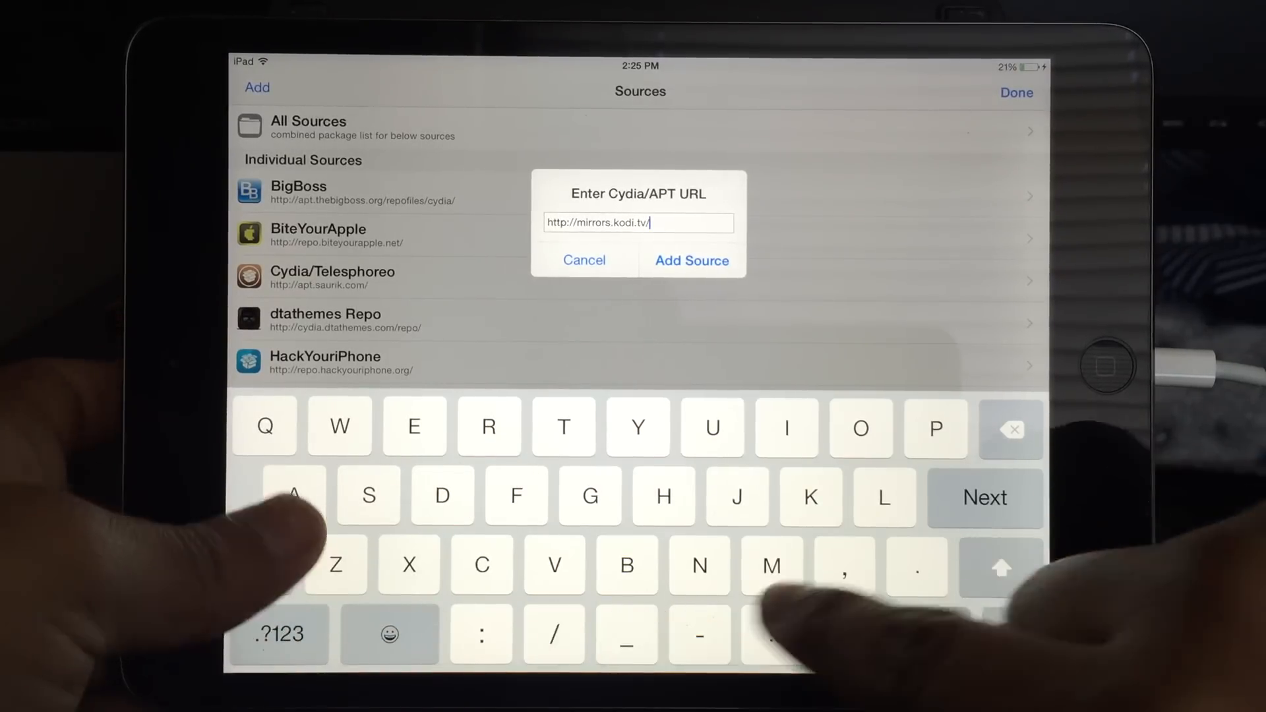
type("apt/")
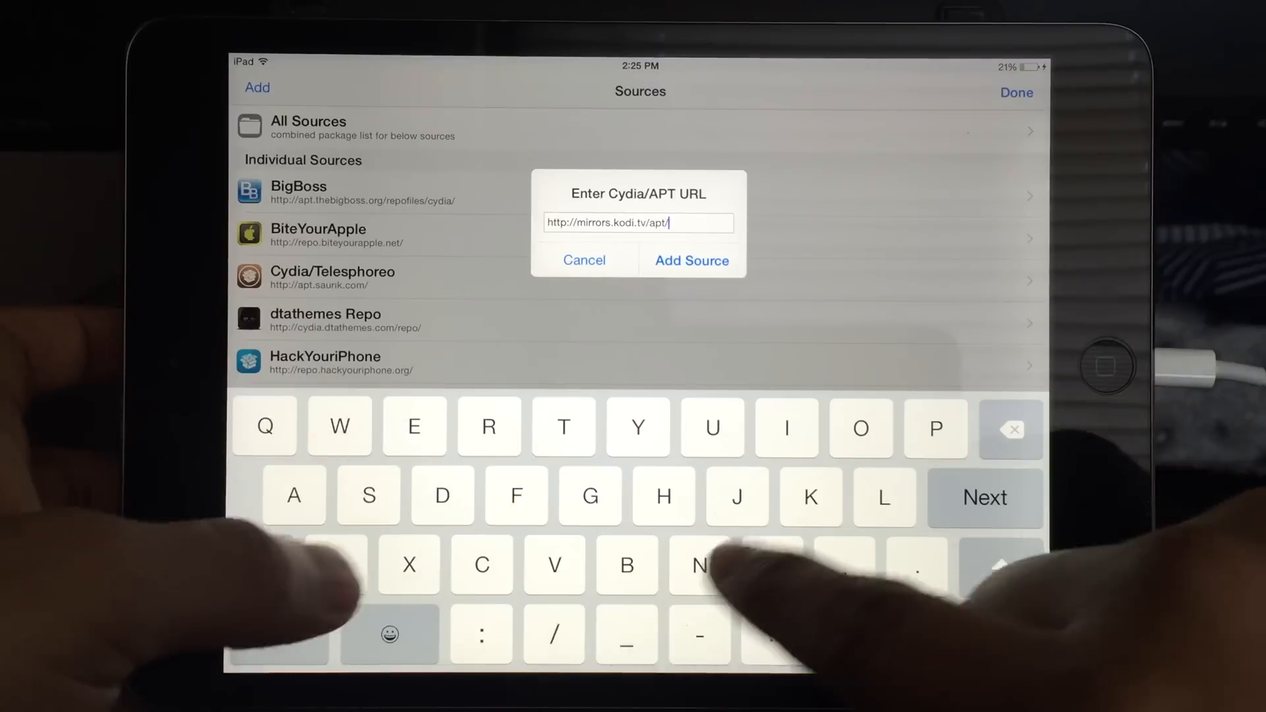
type("ios/")
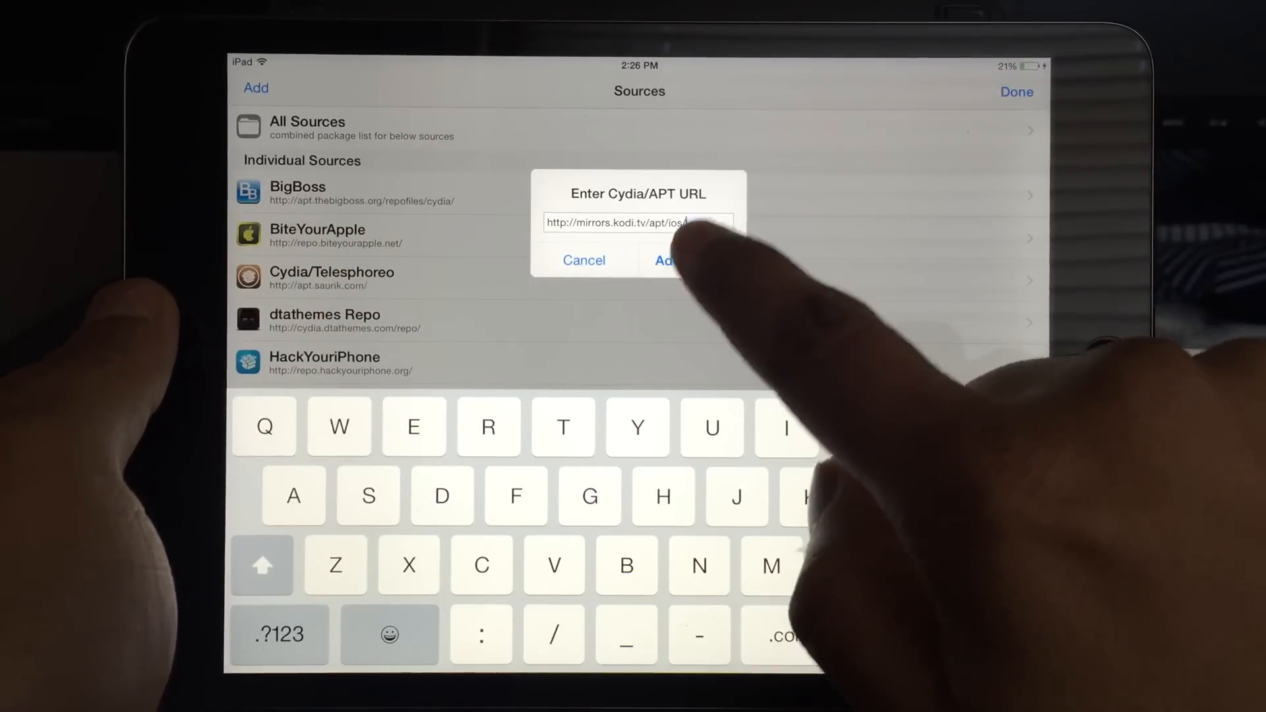
Submit the team Kodi source and return to the refreshed sources list
left_click(667, 260)
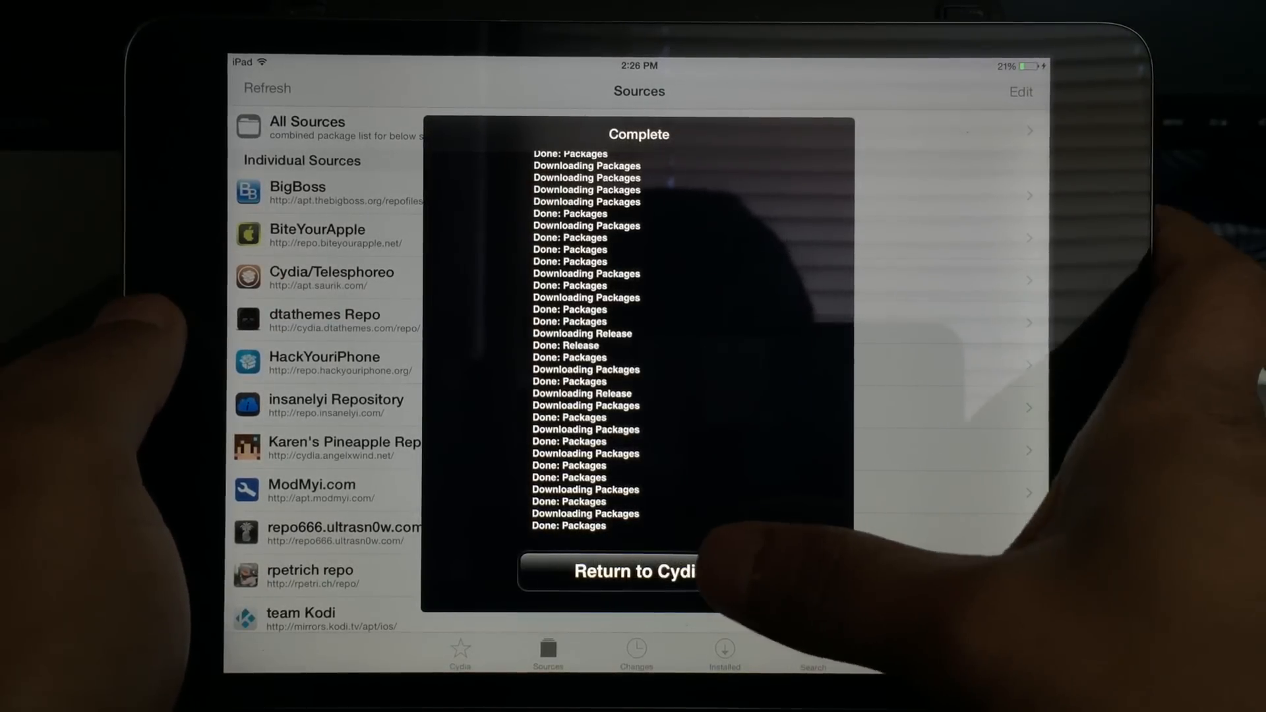
left_click(609, 571)
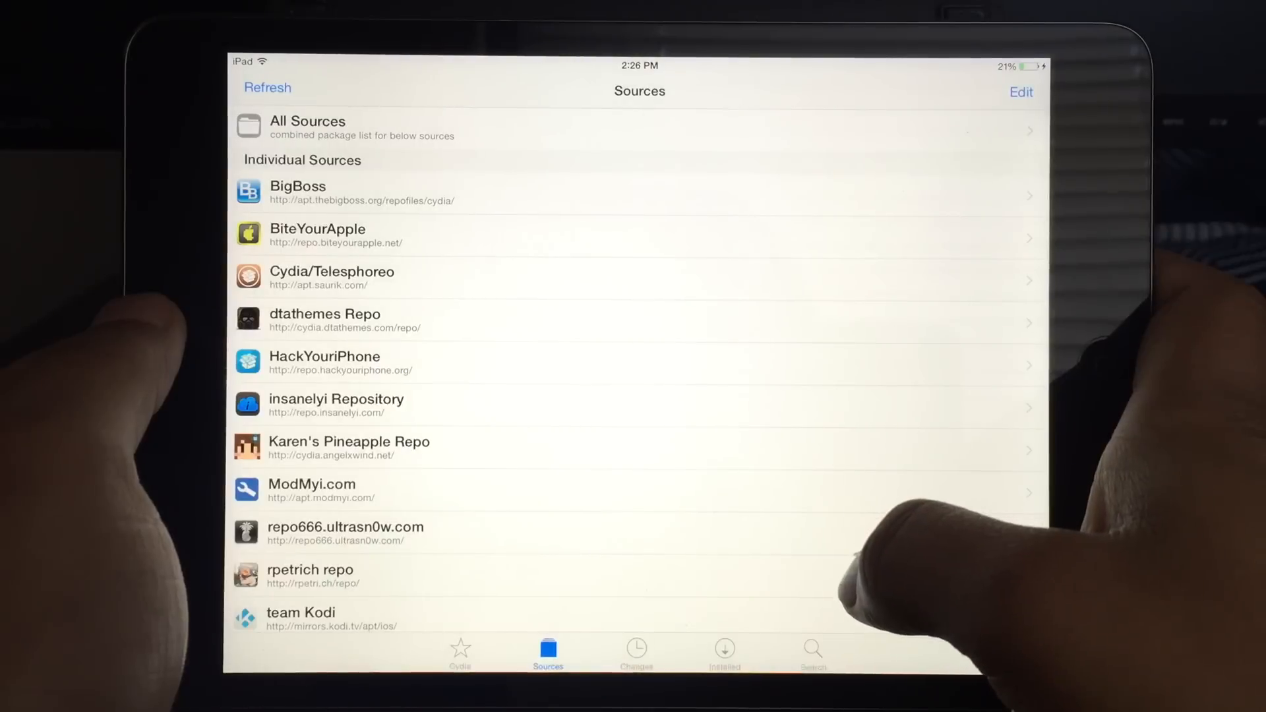
Browse team Kodi's Multimedia section, then search for Kodi-iOS to reach its 14.0-0 details page
scroll("down", 3)
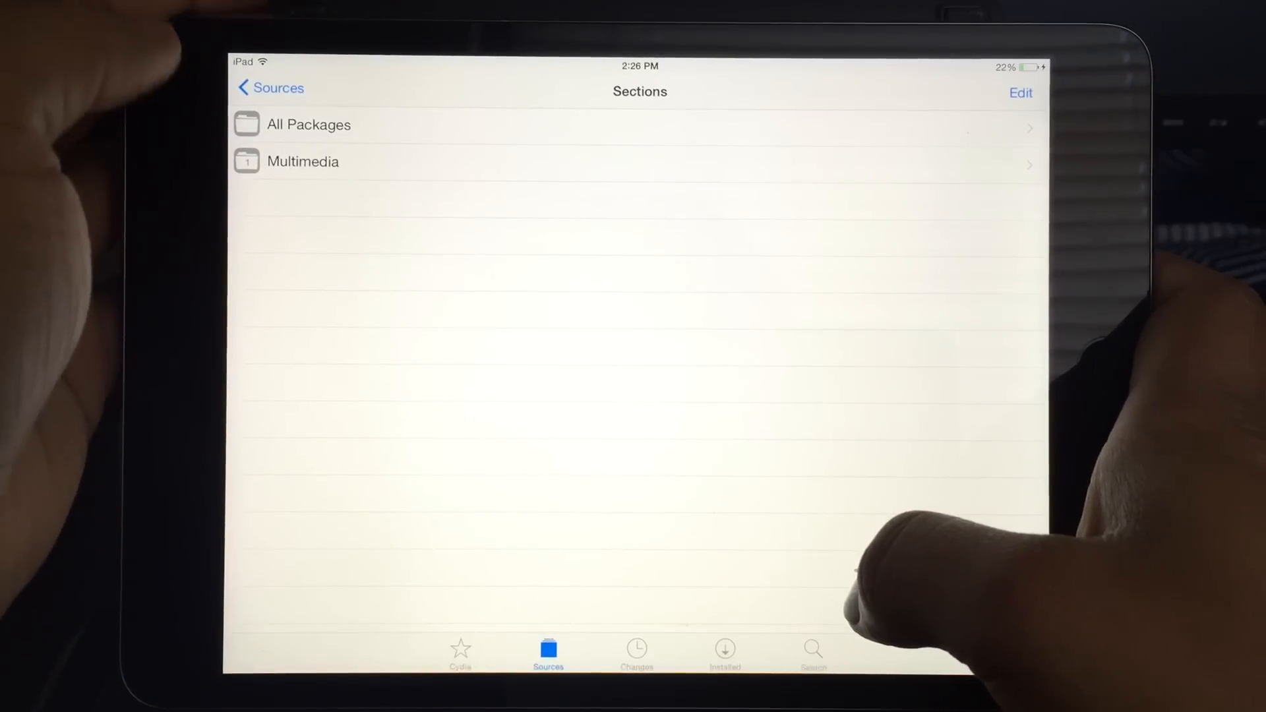
left_click(303, 160)
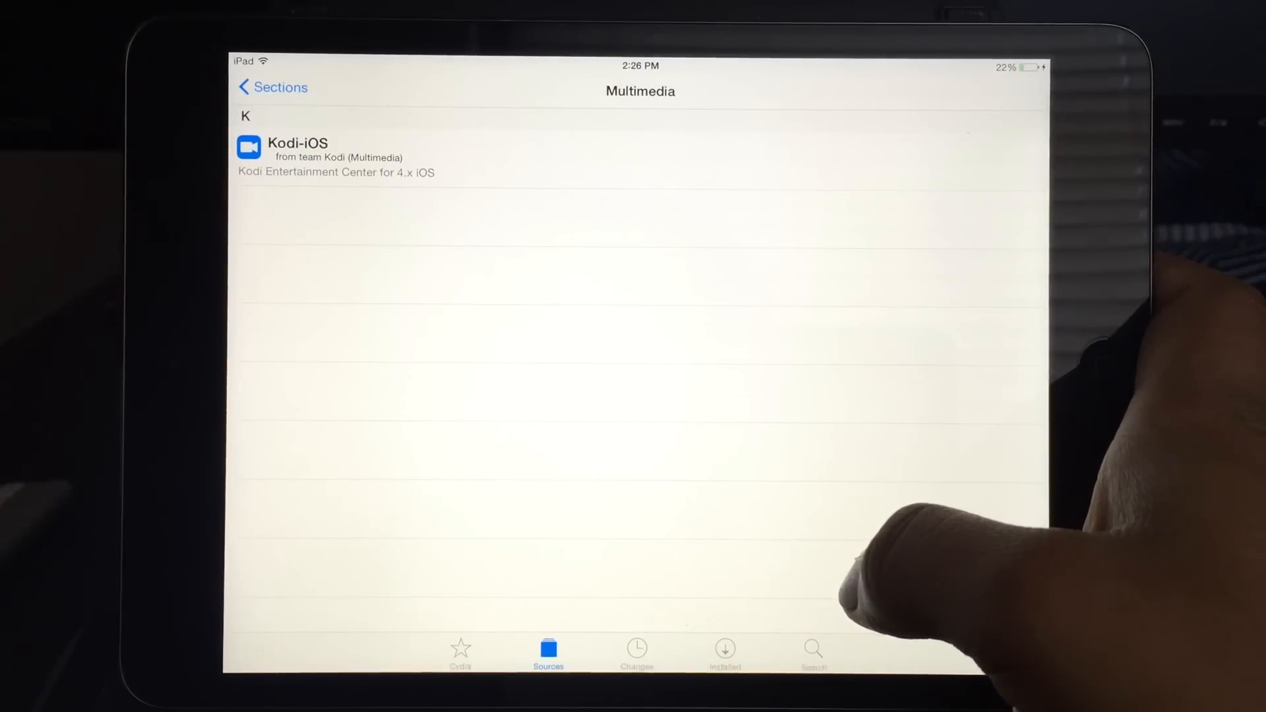
left_click(814, 650)
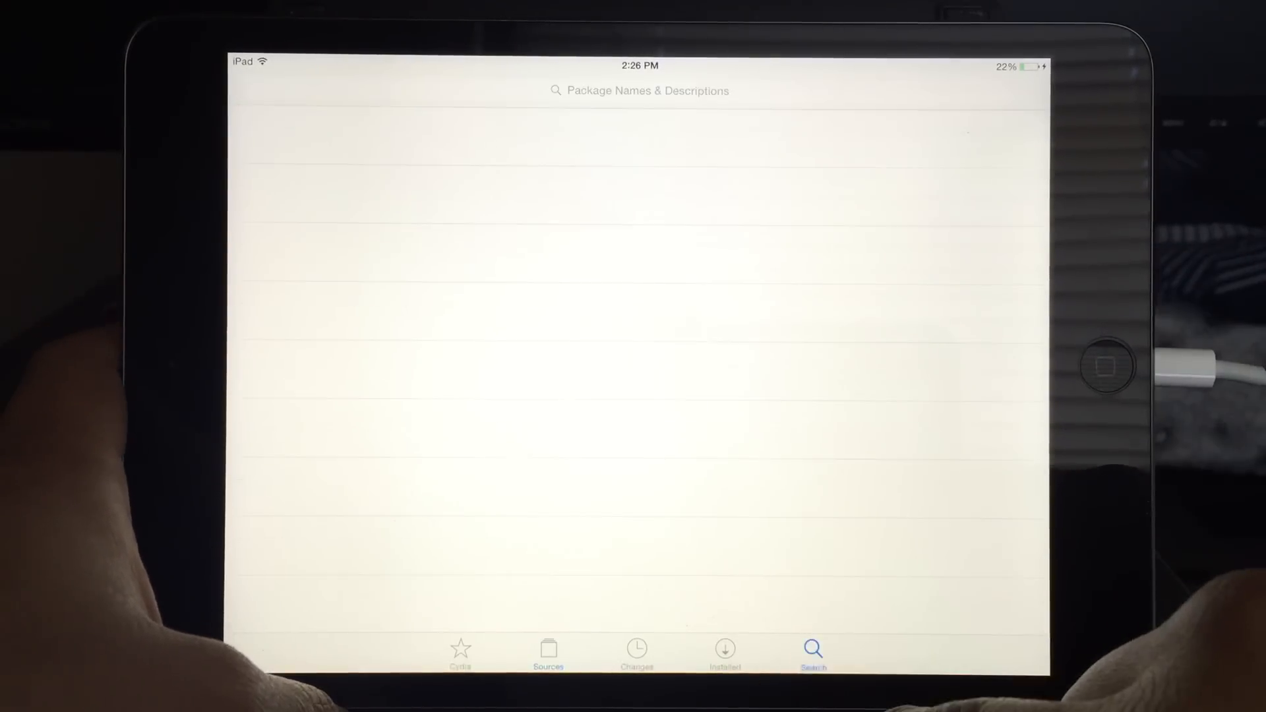
left_click(638, 91)
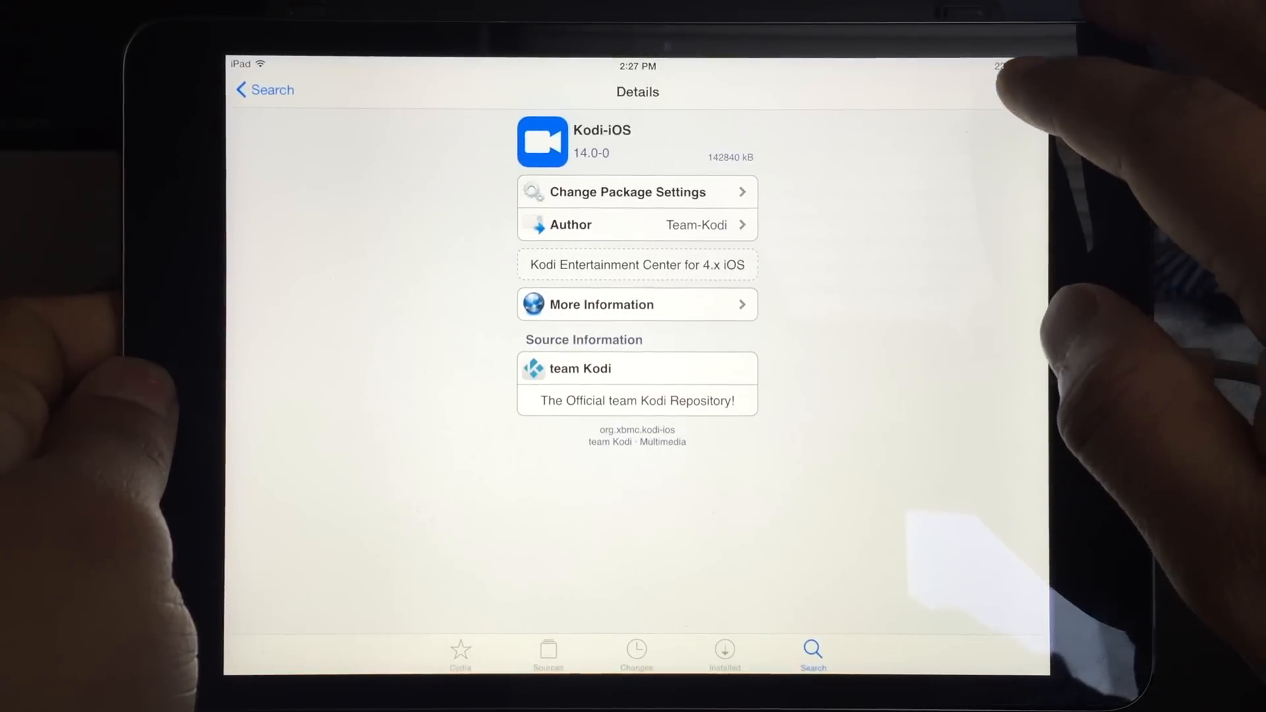
Install Kodi-iOS 14.0-0 and return to Cydia once the log reports it installed
left_click(1008, 88)
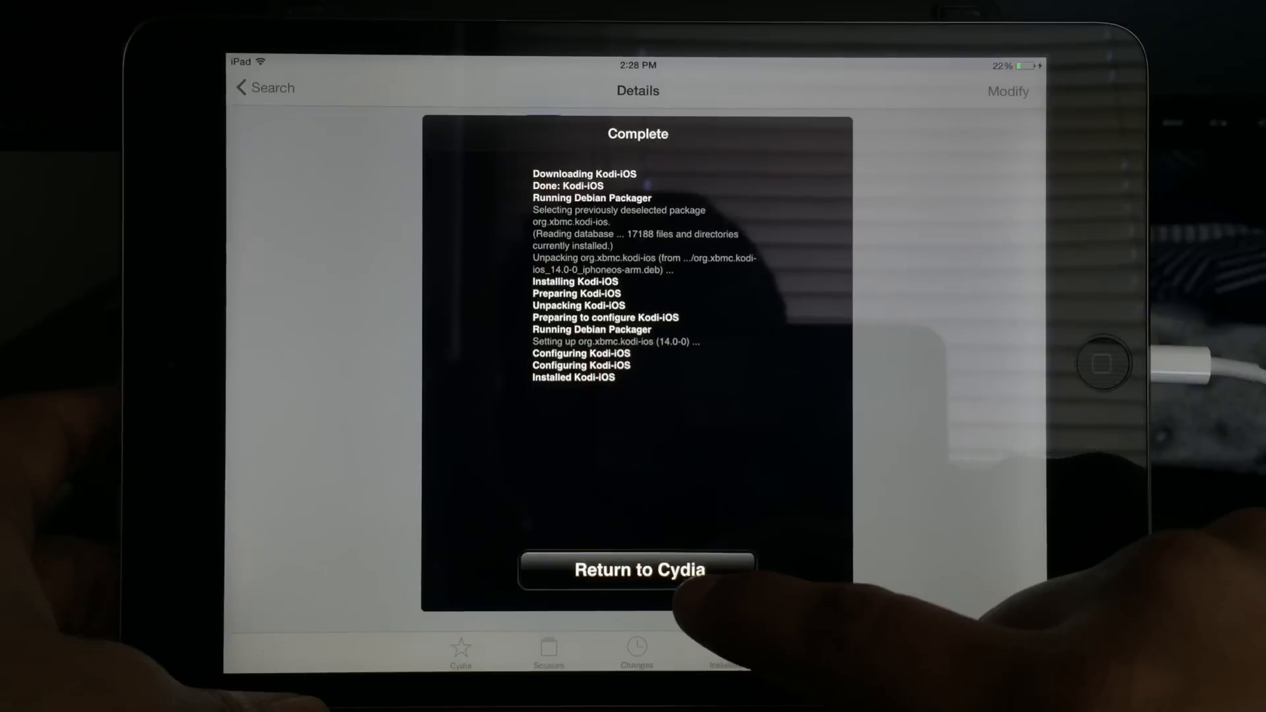
left_click(637, 570)
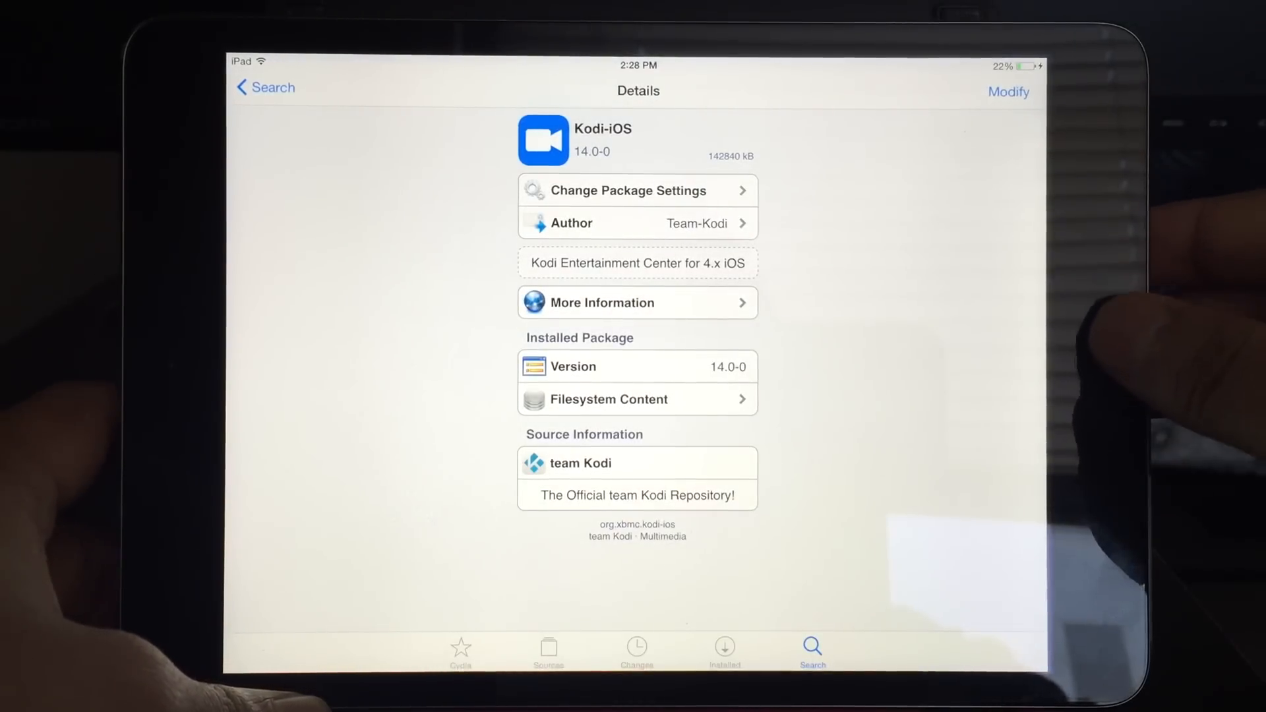
Go to the home screen's second page and launch the Kodi app
key("home")
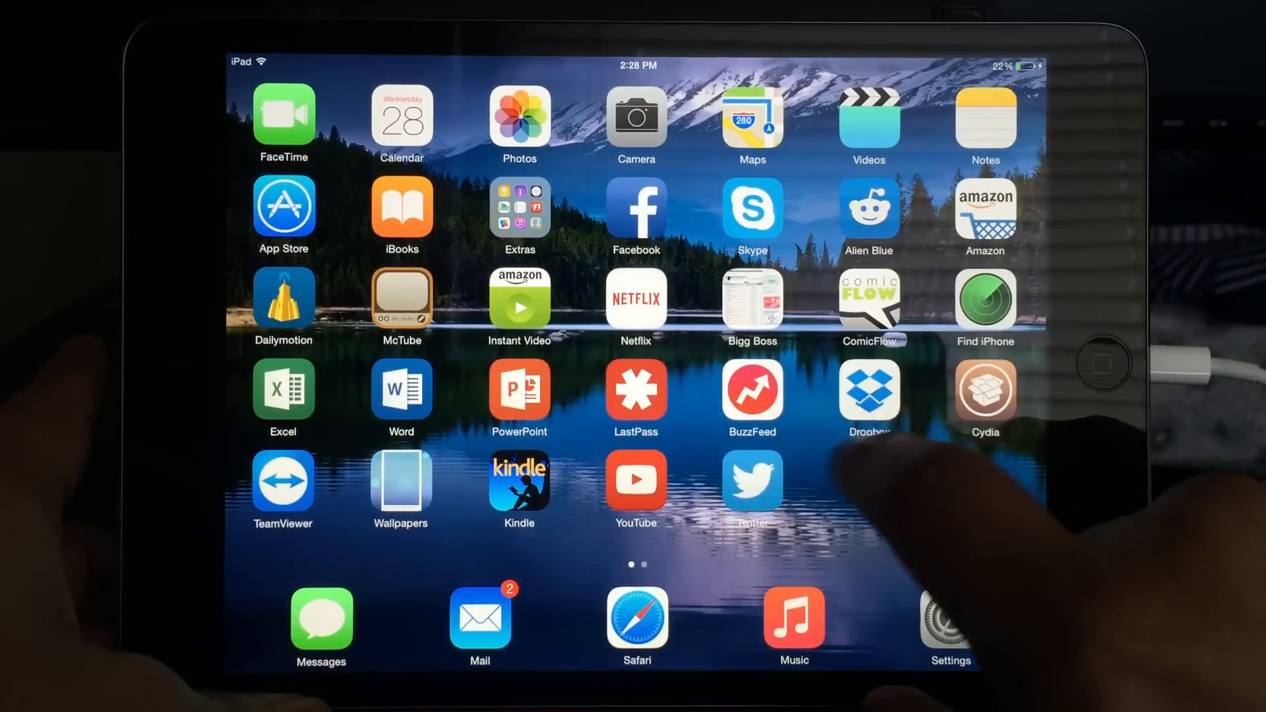
scroll("left", 3)
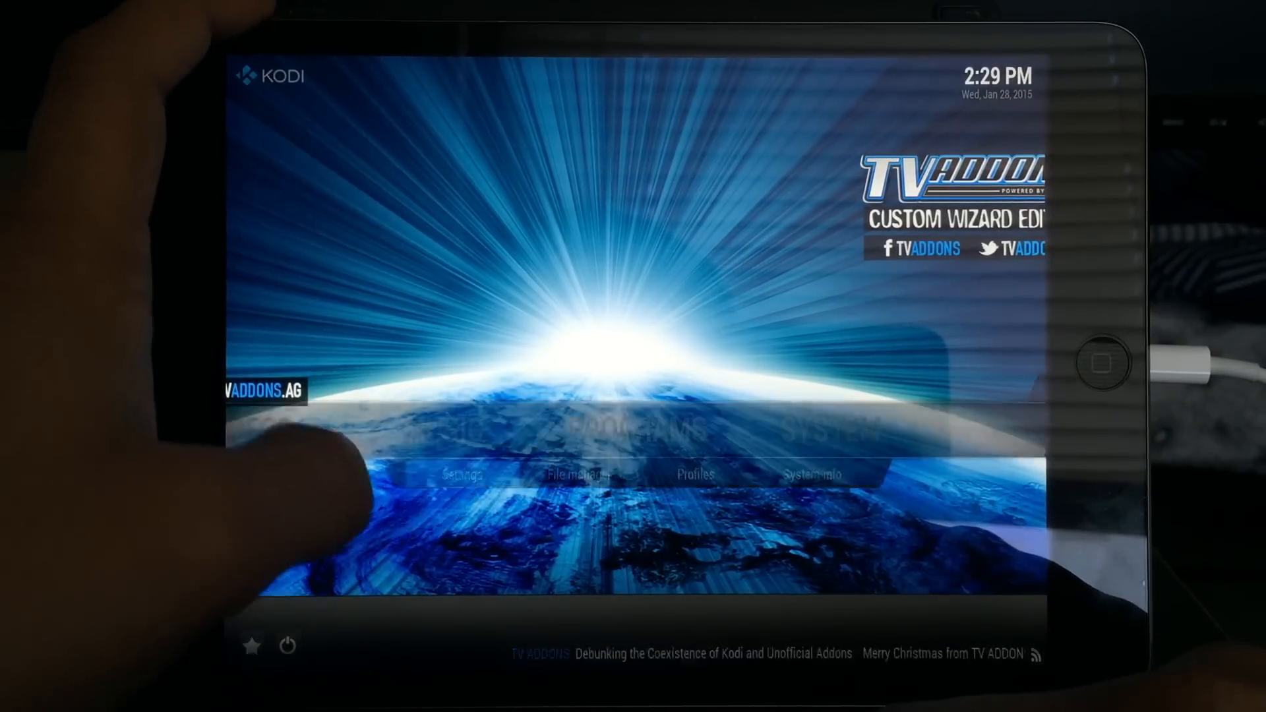
Apply and keep the re-Touched skin, then open Videos from the Kodi home menu
left_click(462, 473)
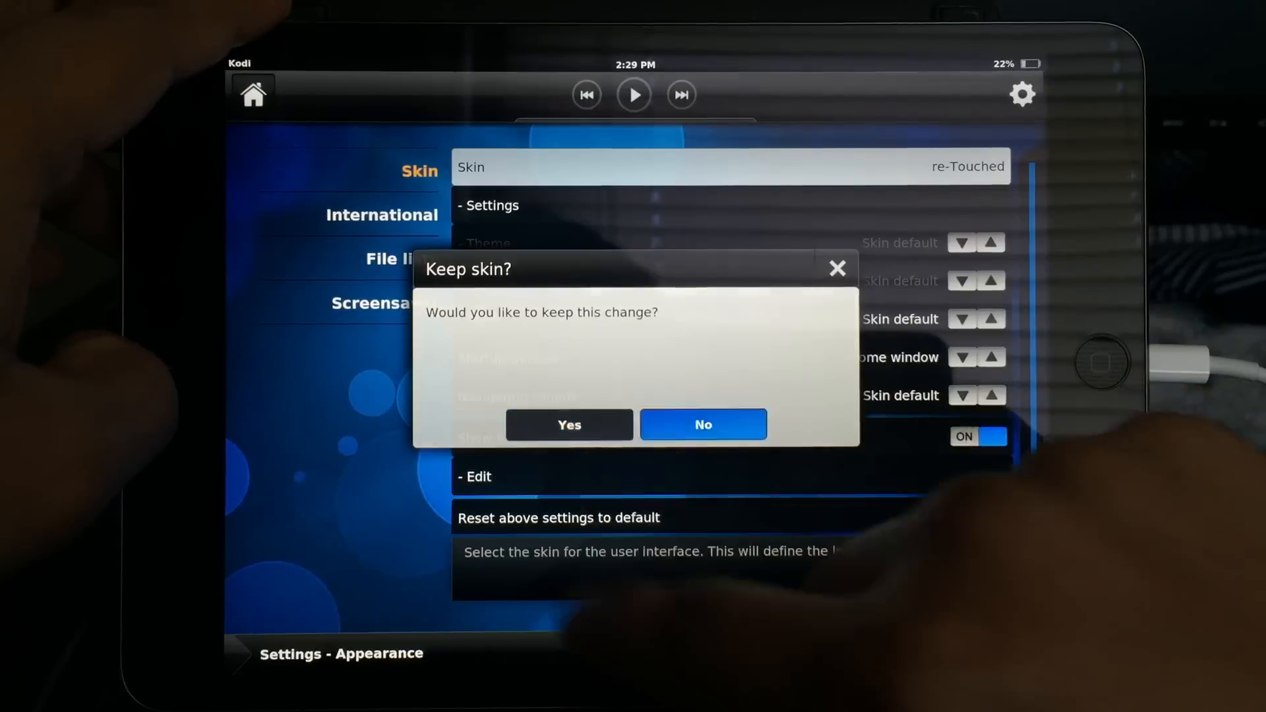
left_click(701, 423)
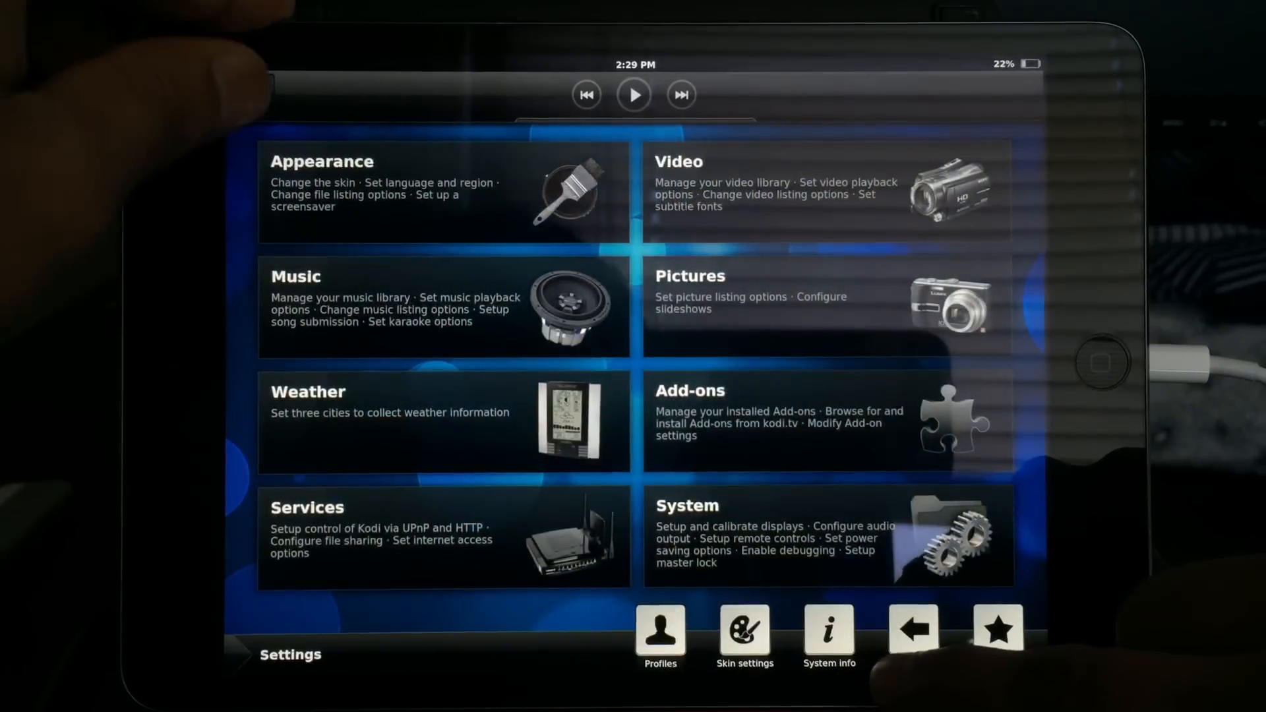
left_click(913, 628)
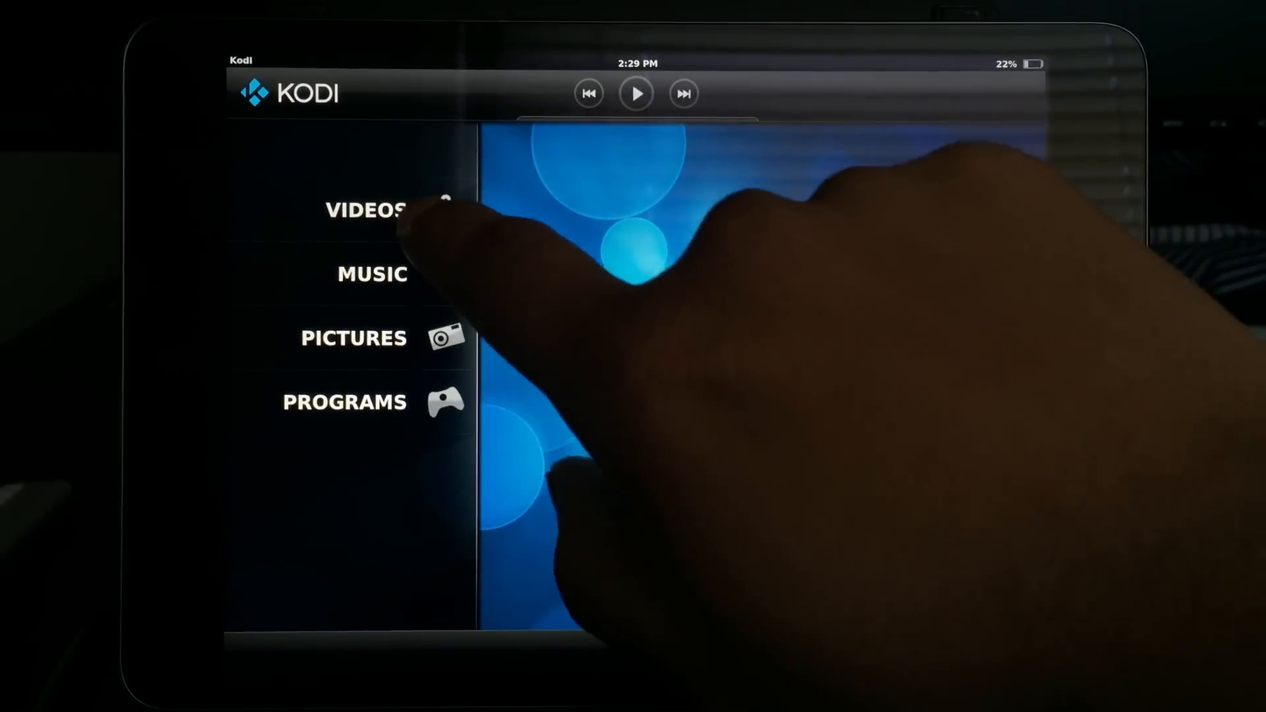
left_click(368, 211)
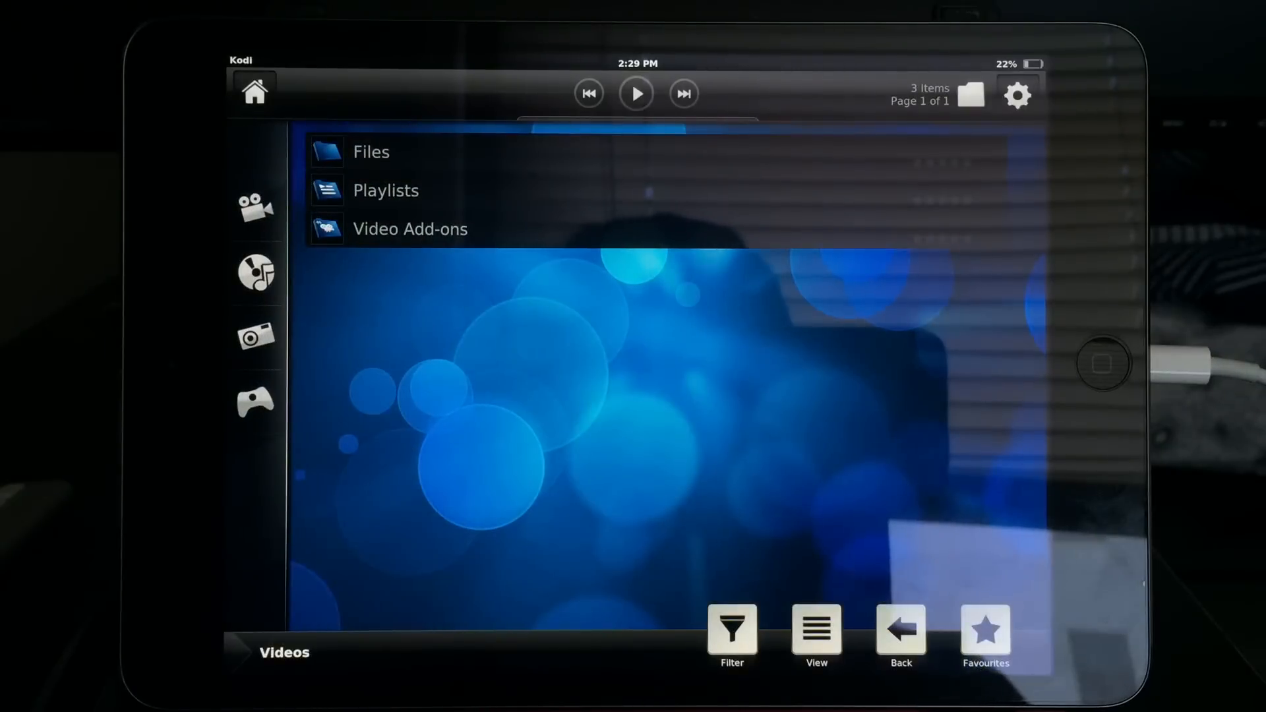